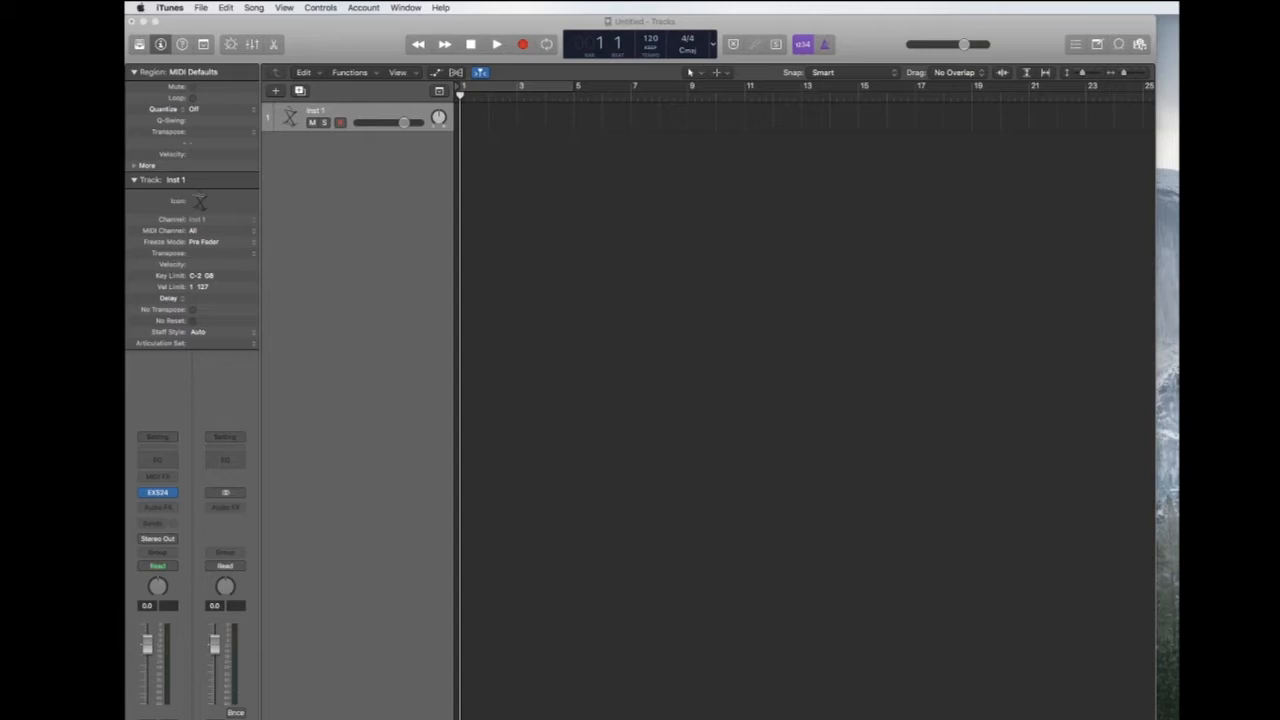
pyautogui.moveTo(680, 715)
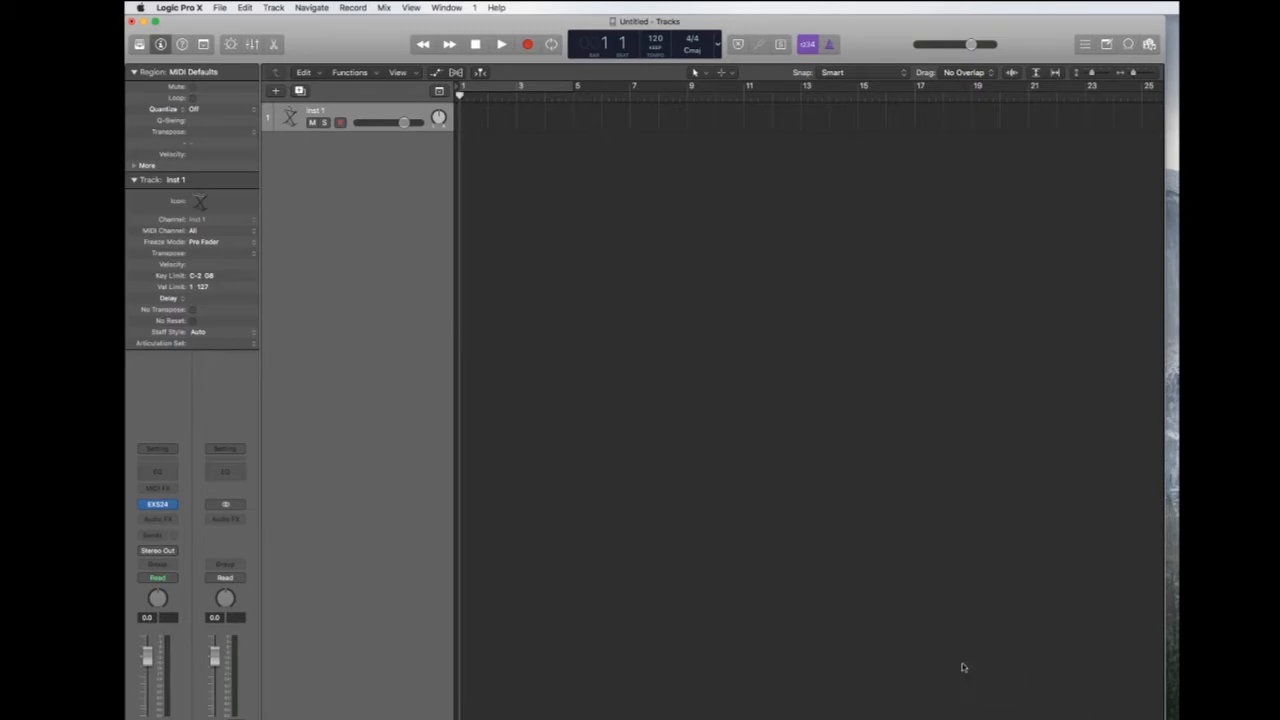
pyautogui.moveTo(935, 682)
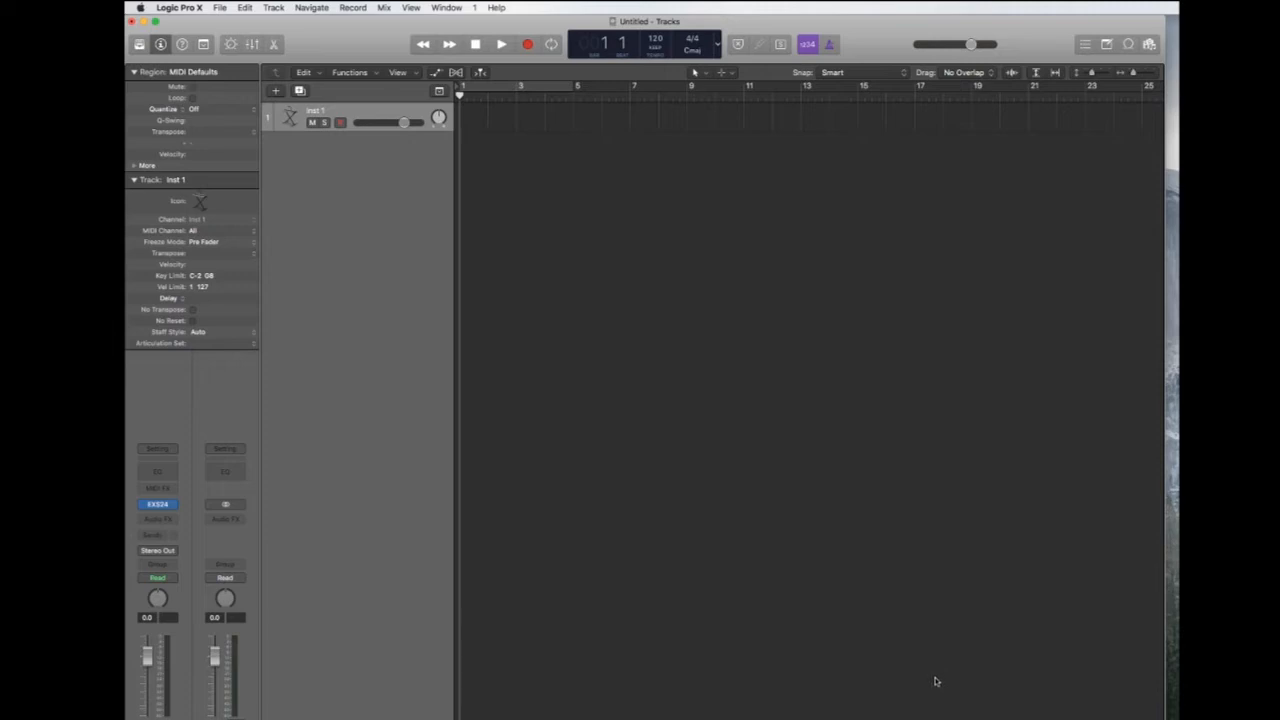
pyautogui.moveTo(955, 709)
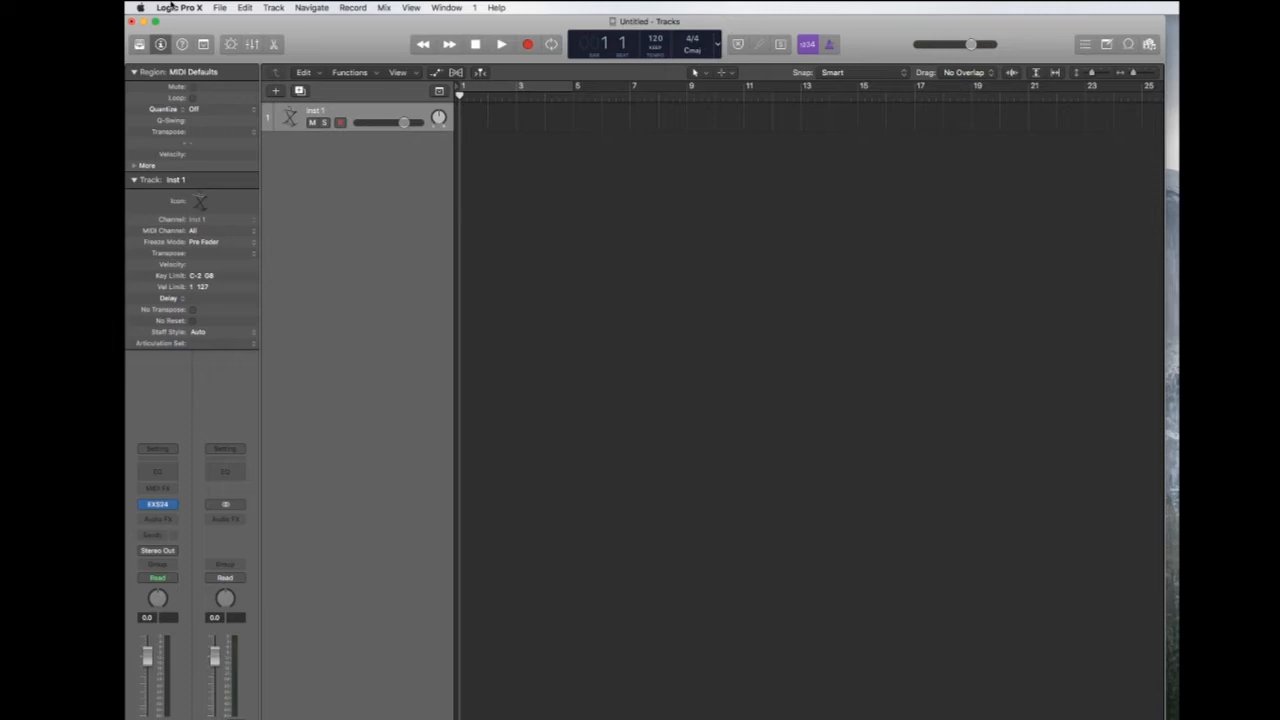
# Step: Learn new key shortcuts for the Rewind one Frame and Forward one Frame commands
pyautogui.click(178, 7)
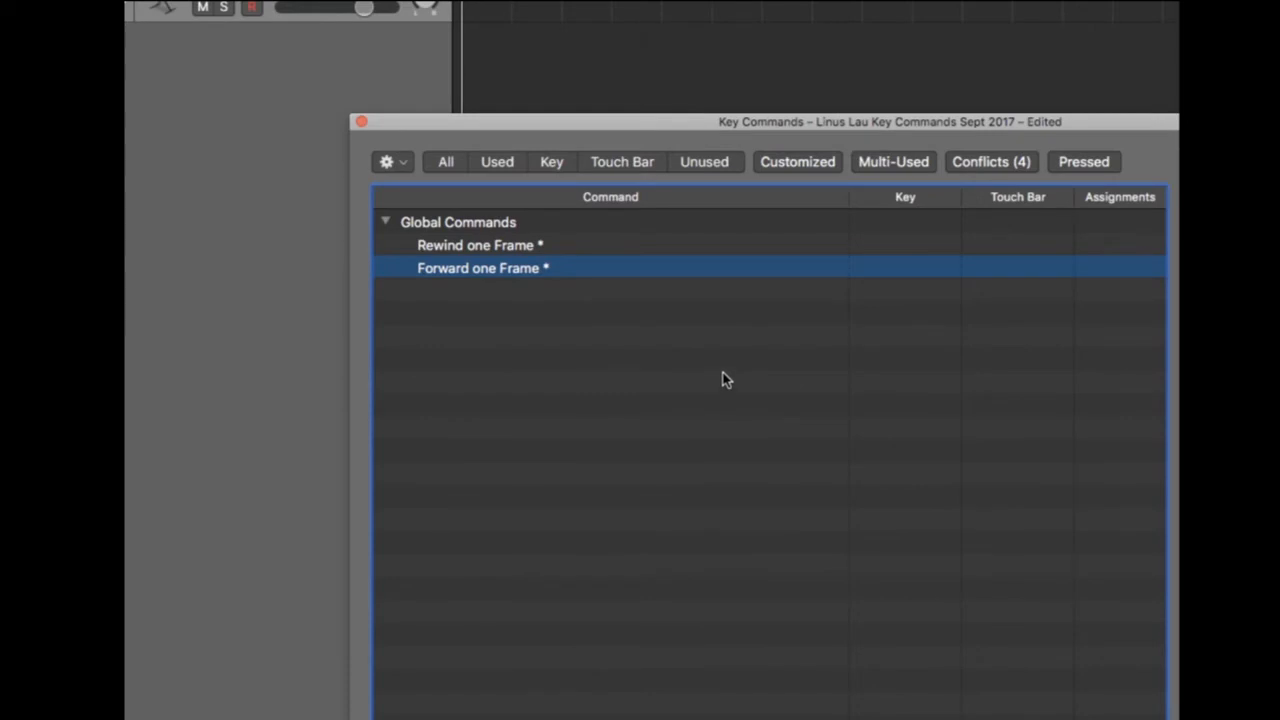
pyautogui.moveTo(672, 340)
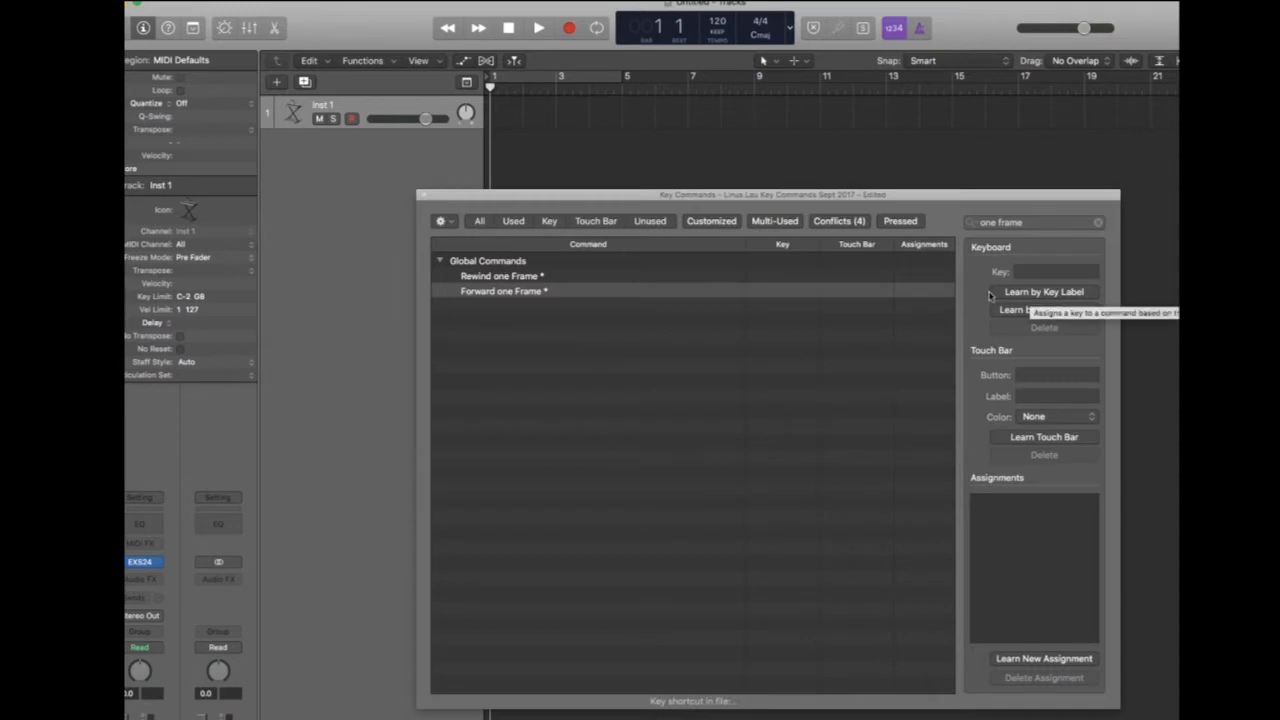
pyautogui.moveTo(978, 283)
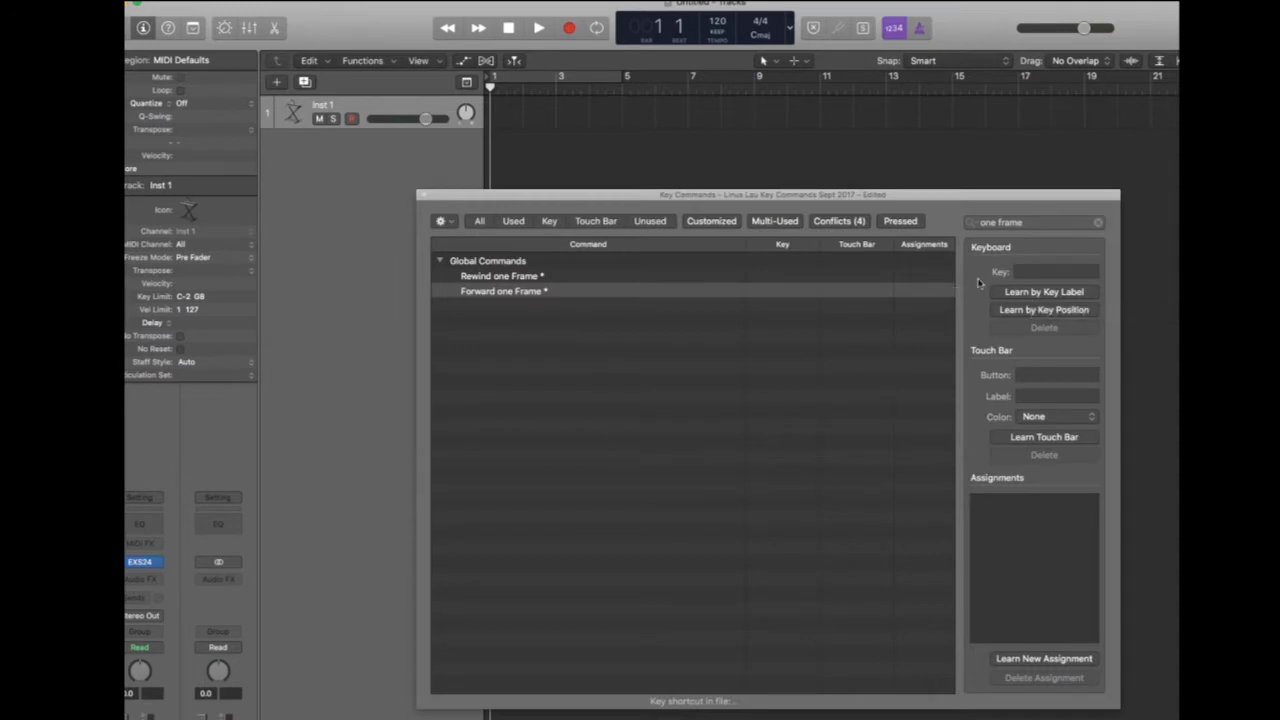
pyautogui.moveTo(967, 205)
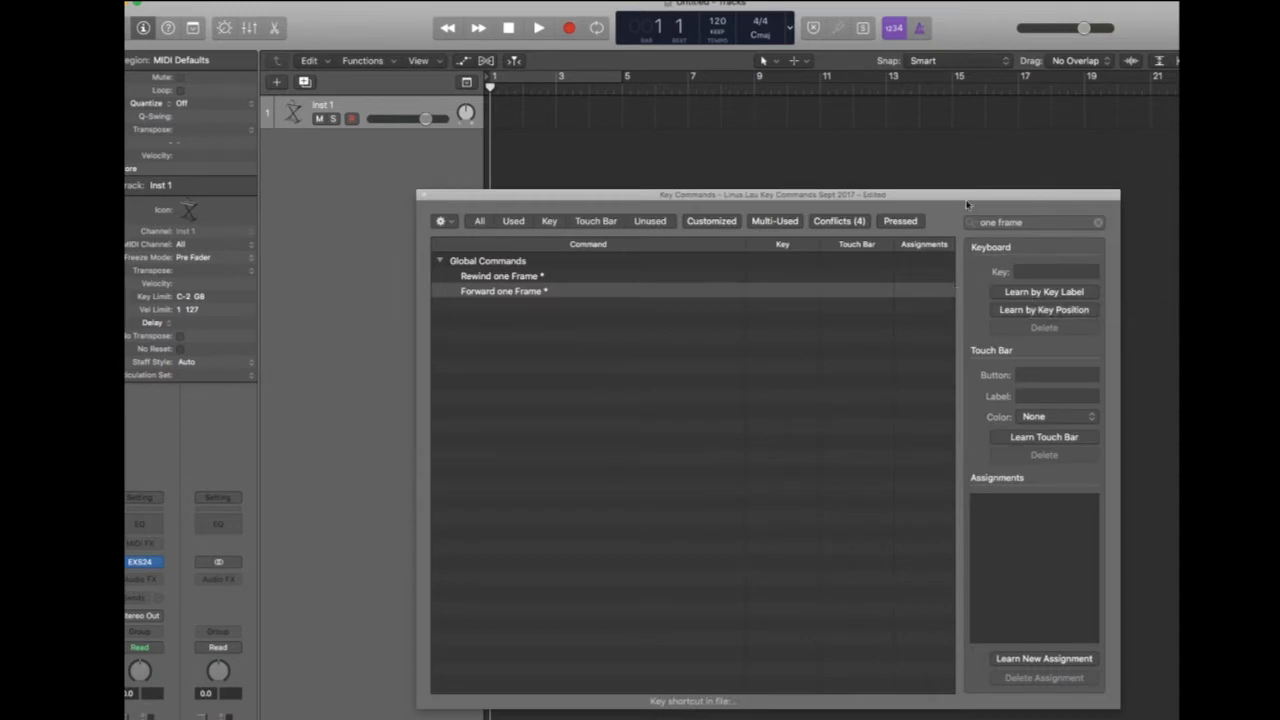
pyautogui.click(502, 291)
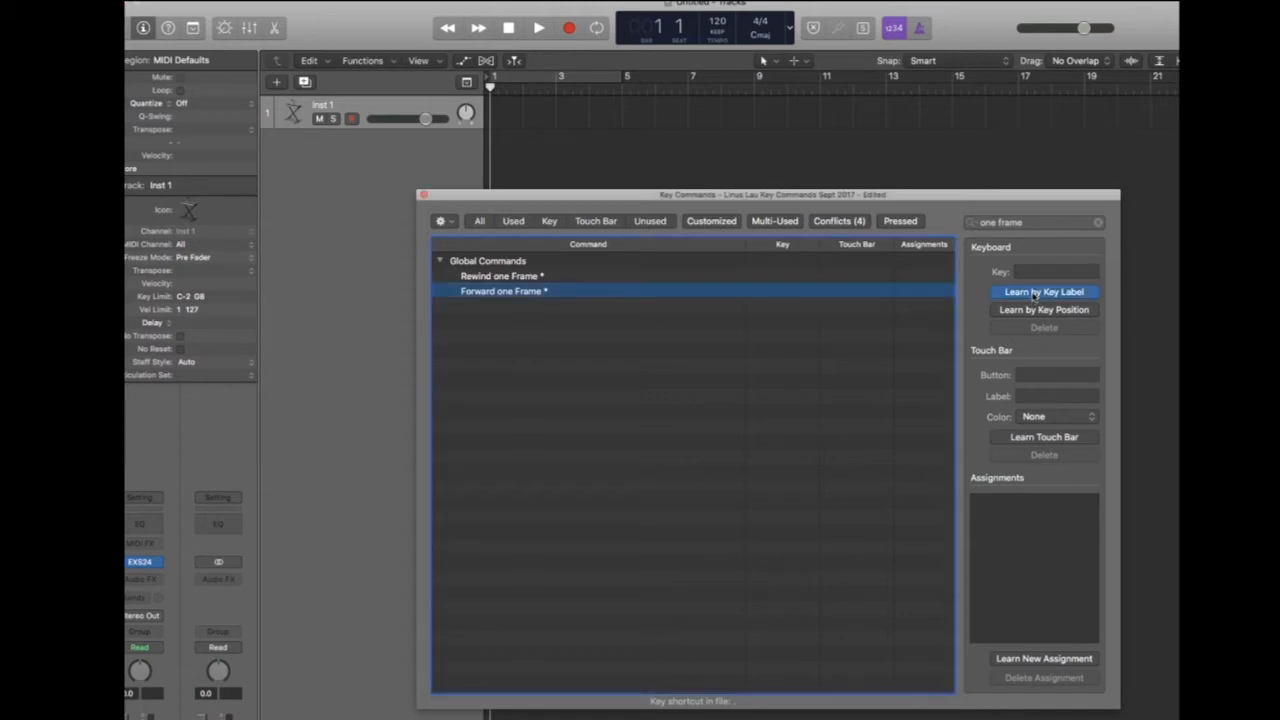
pyautogui.click(500, 275)
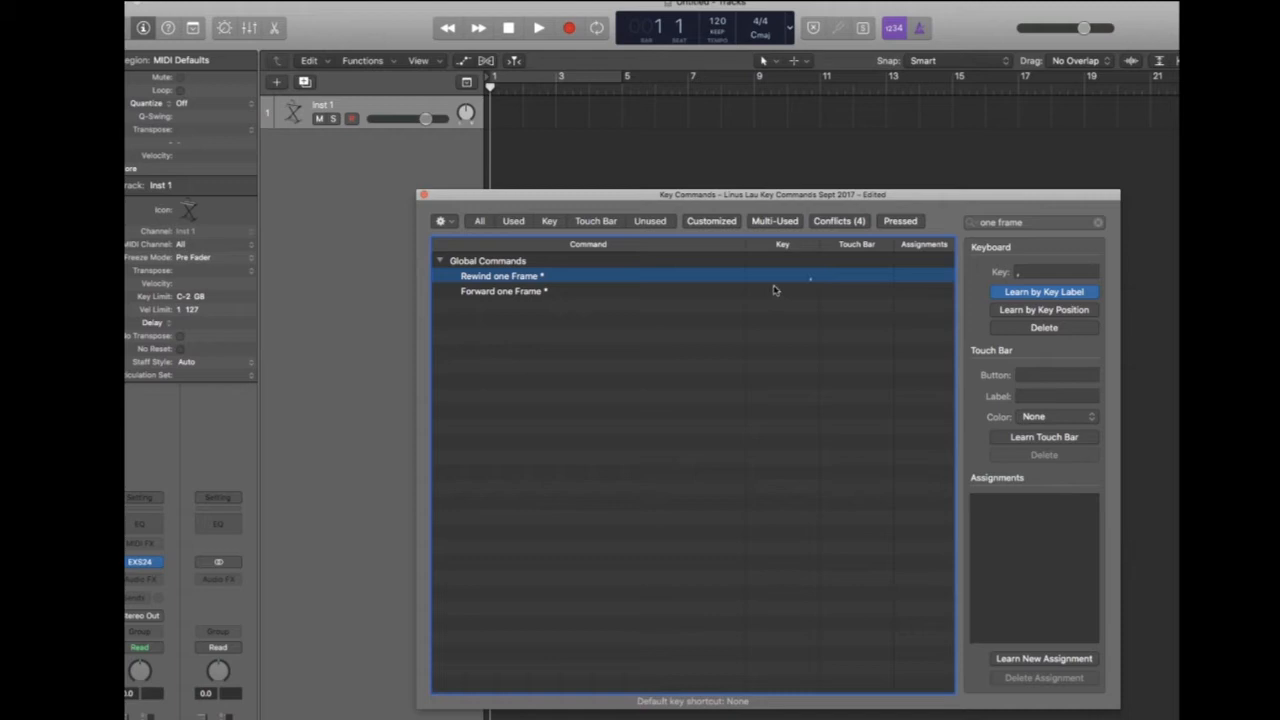
pyautogui.click(503, 291)
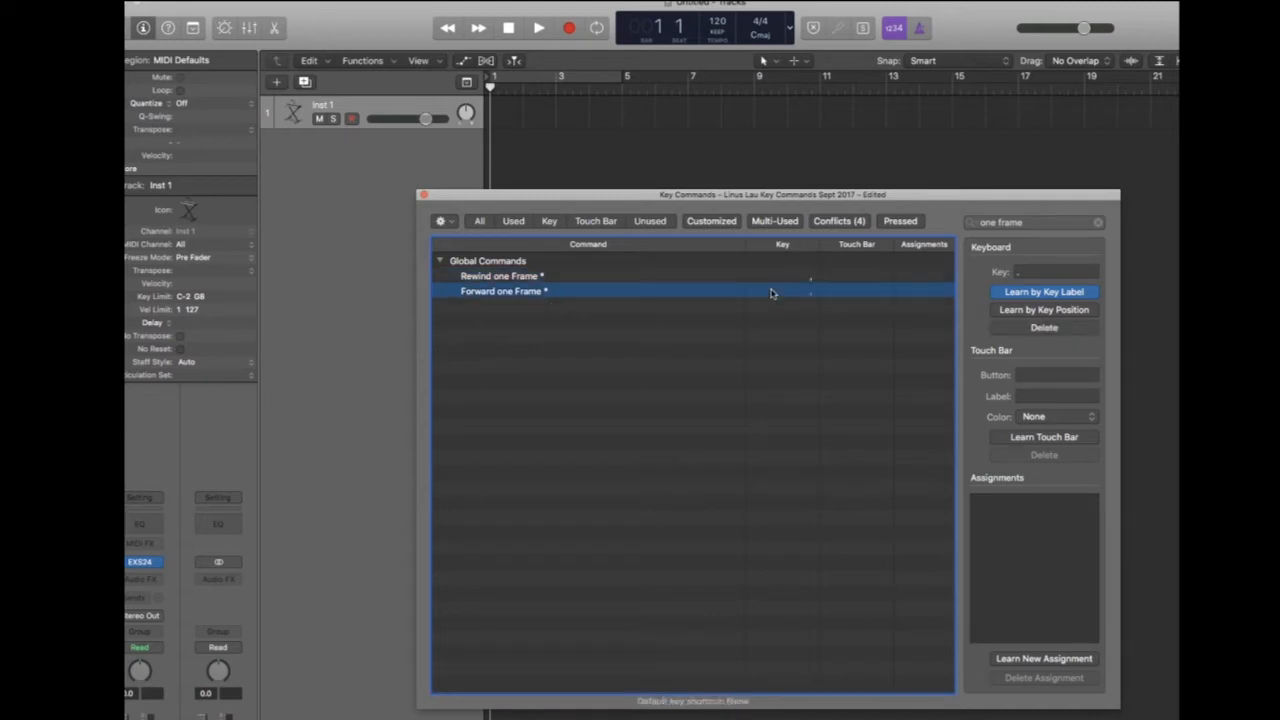
pyautogui.moveTo(817, 319)
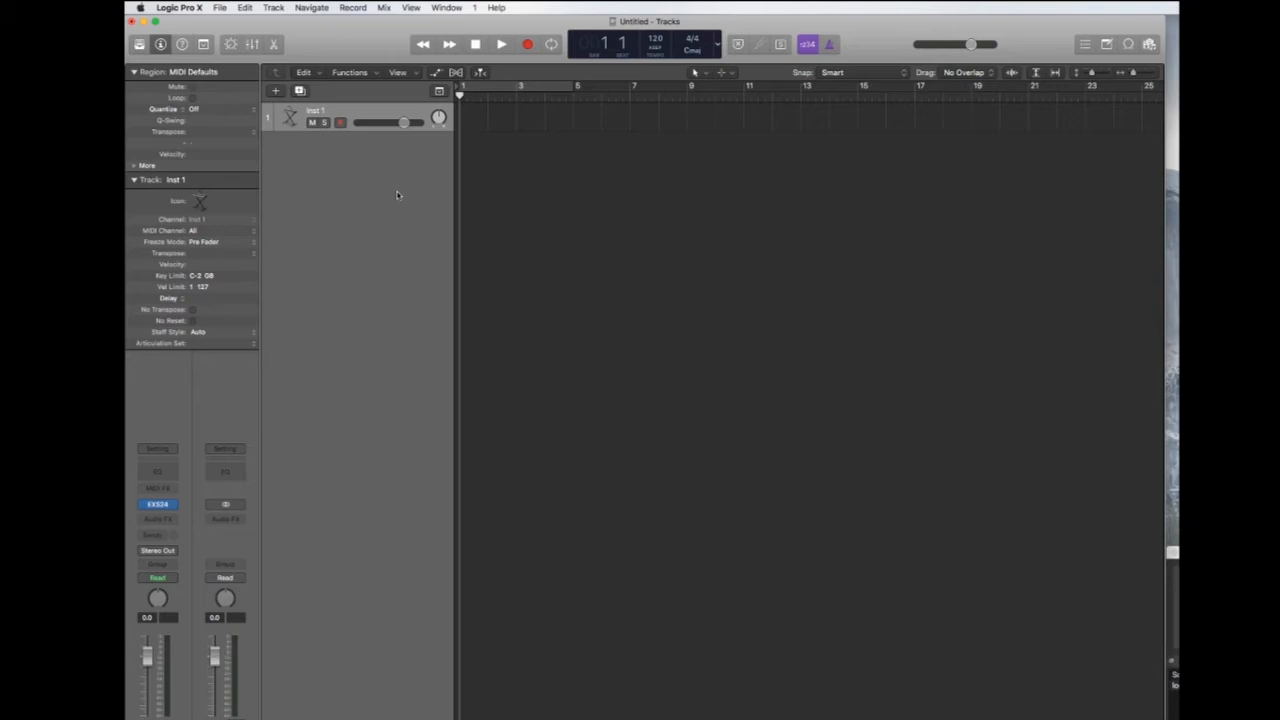
pyautogui.moveTo(468, 109)
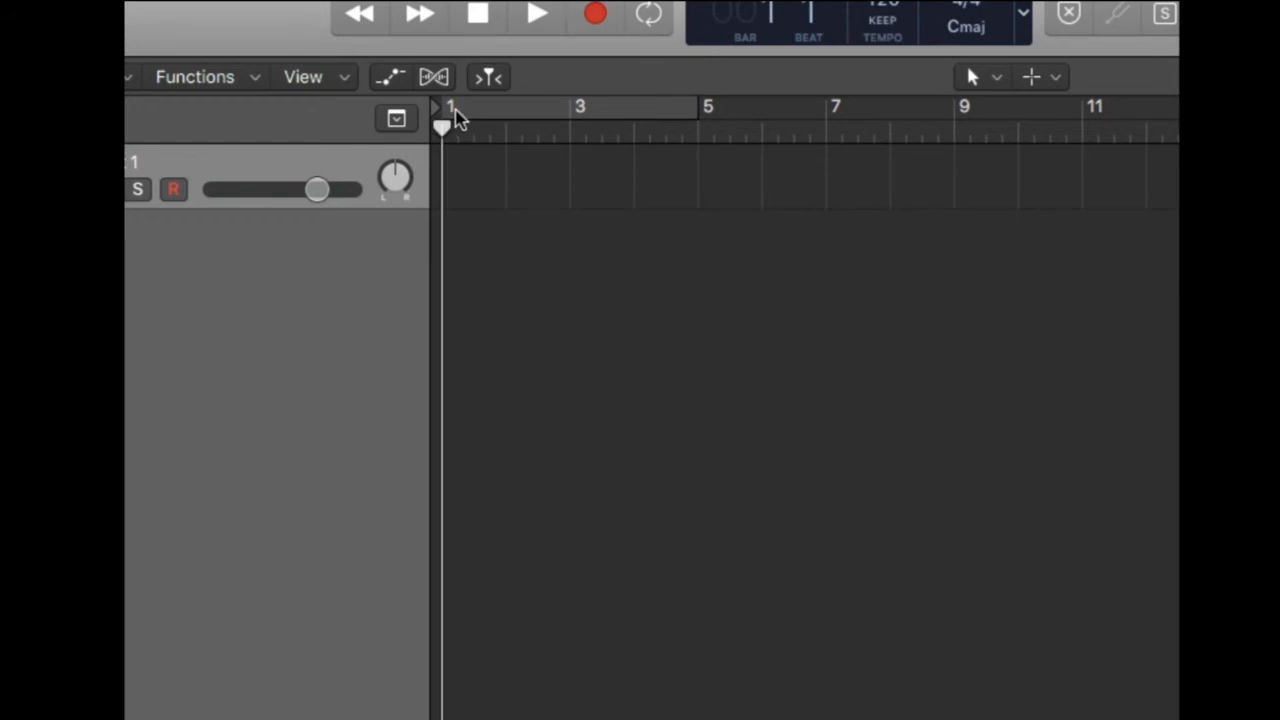
pyautogui.moveTo(455, 120)
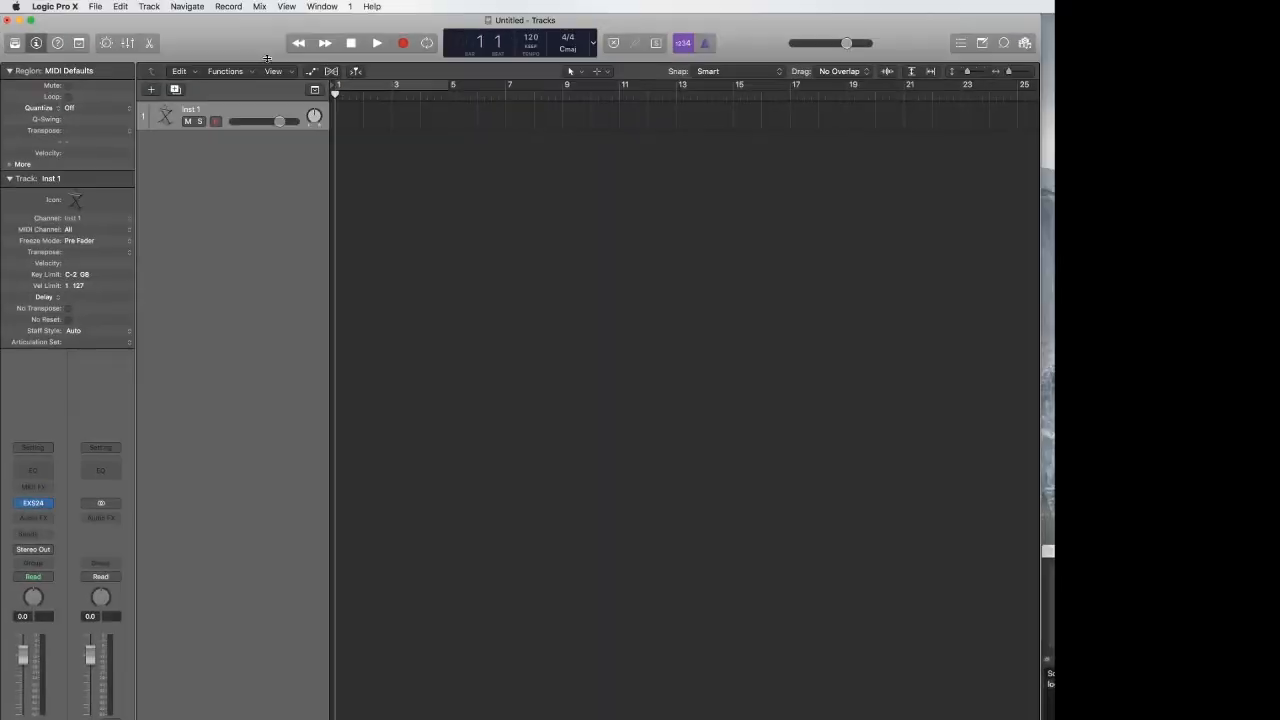
# Step: Start Open Movie from the File menu and select movie 1.mov in the Movie to score folder
pyautogui.click(95, 6)
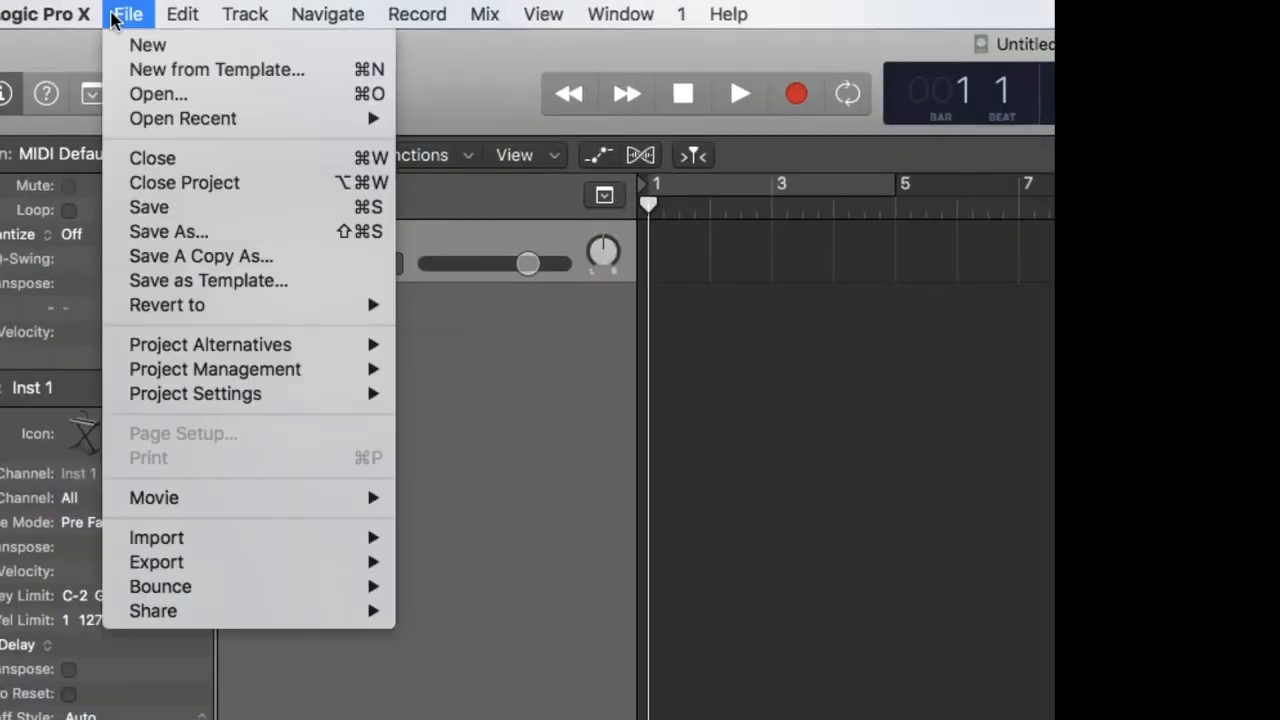
pyautogui.moveTo(153, 498)
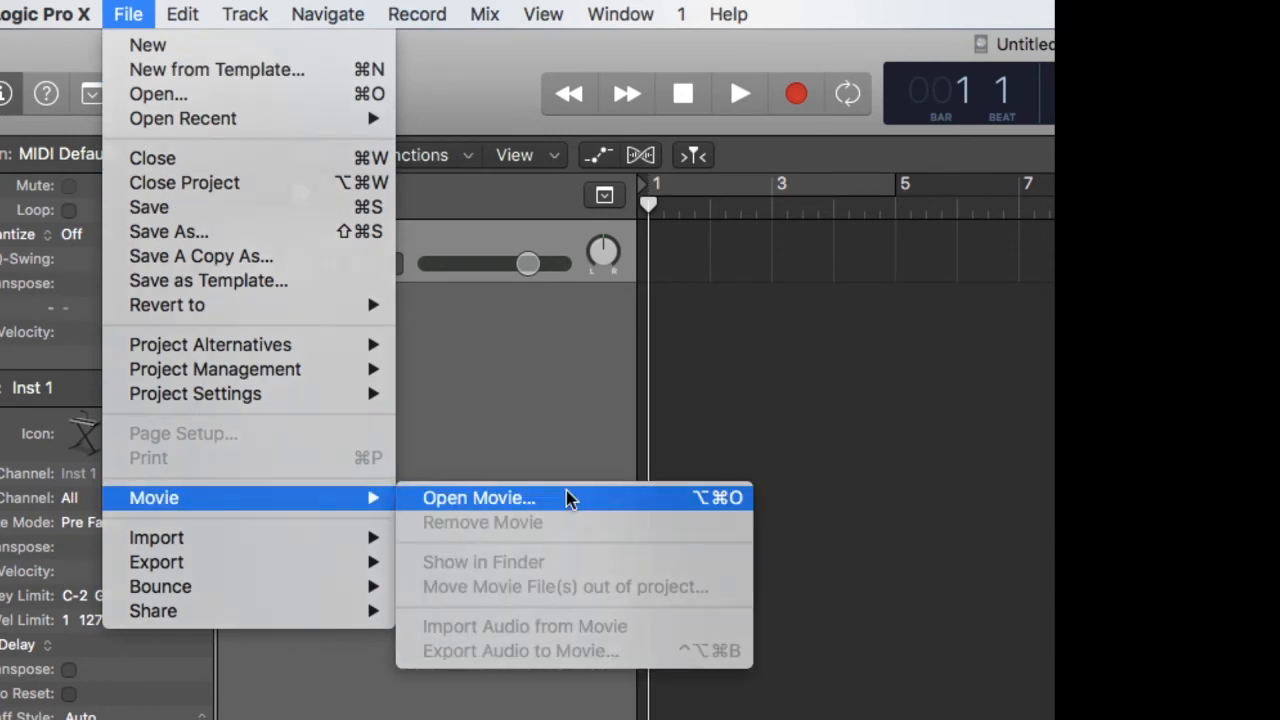
pyautogui.click(479, 498)
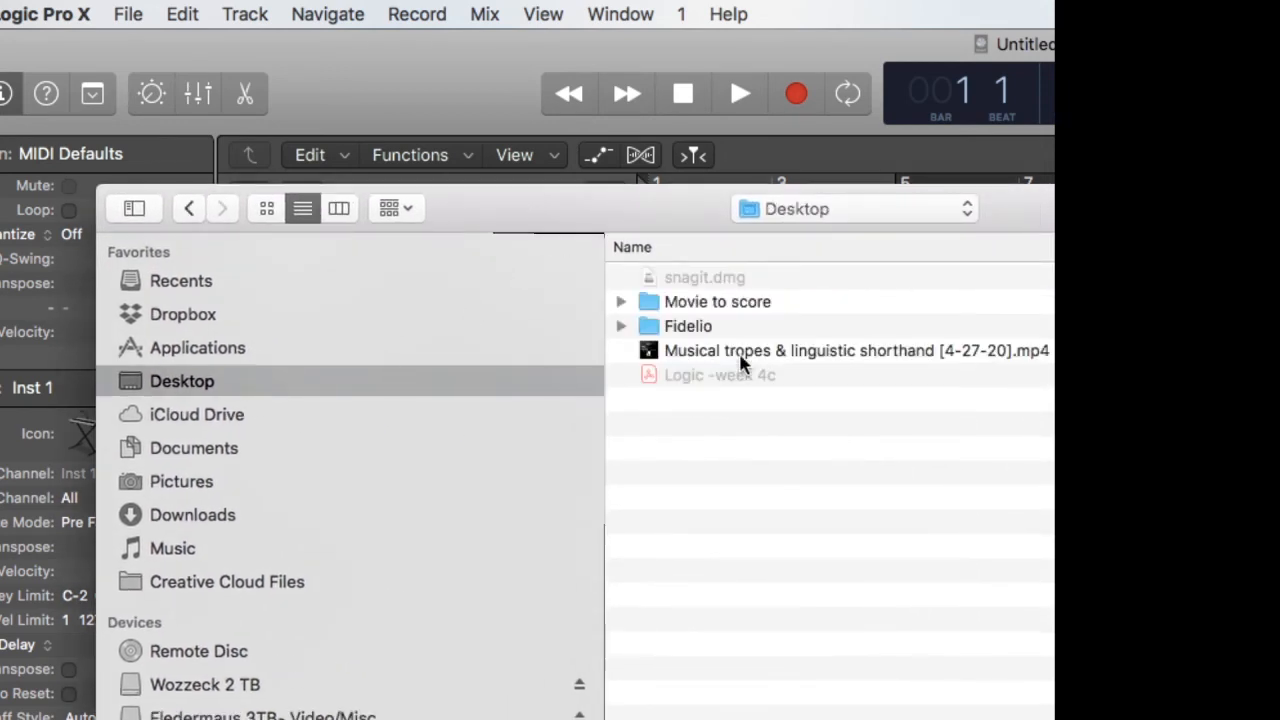
pyautogui.doubleClick(717, 301)
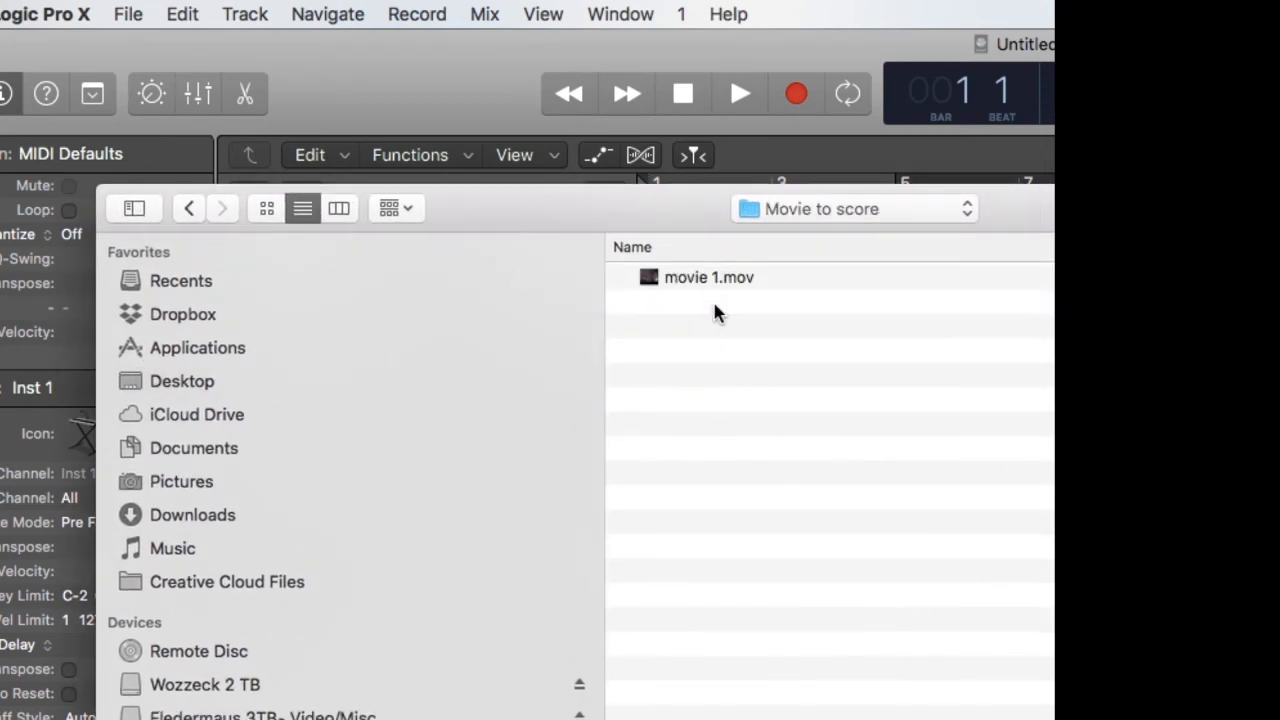
pyautogui.click(709, 277)
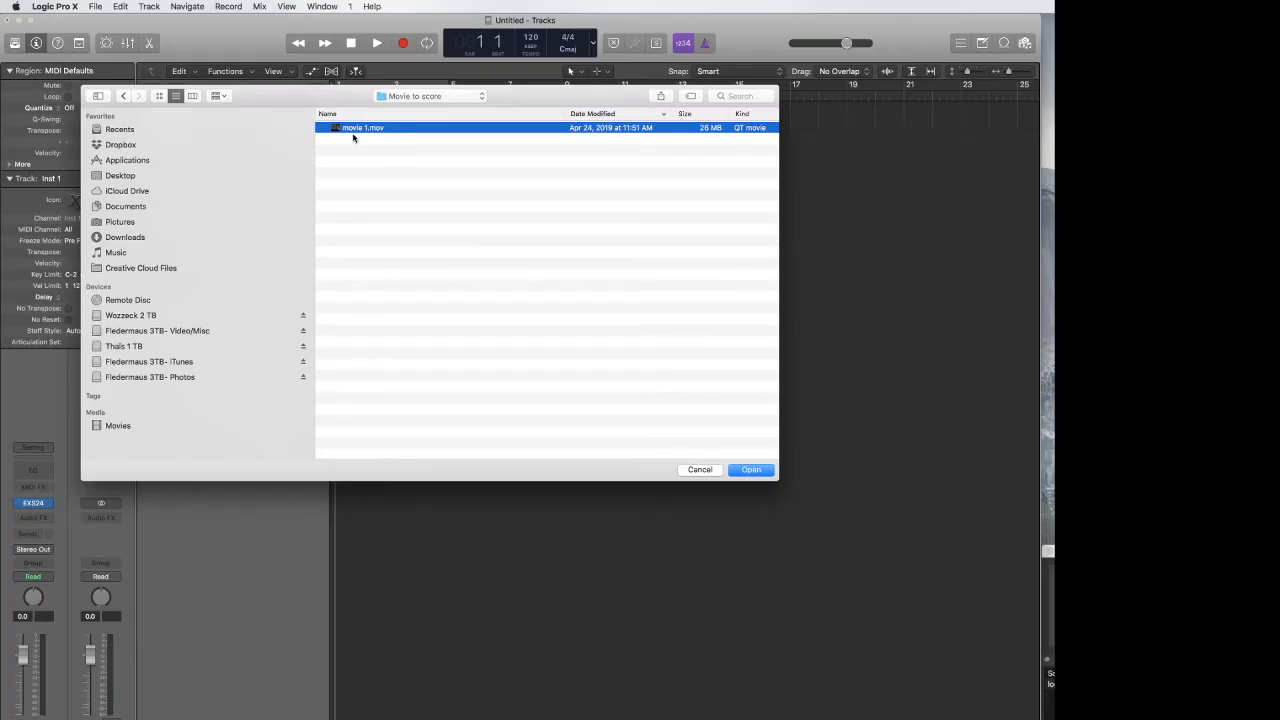
# Step: Open movie 1.mov with movie playback and audio extraction enabled, then reposition the movie window
pyautogui.click(751, 469)
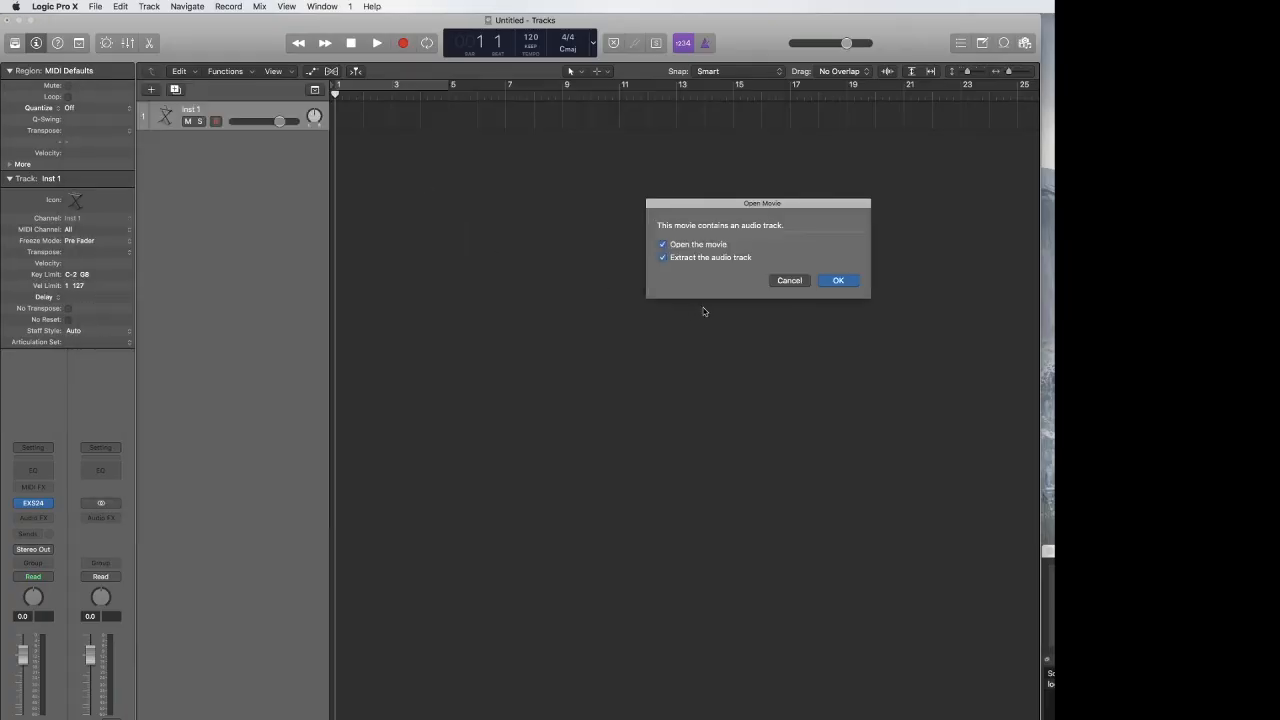
pyautogui.moveTo(762, 203); pyautogui.dragTo(501, 184)
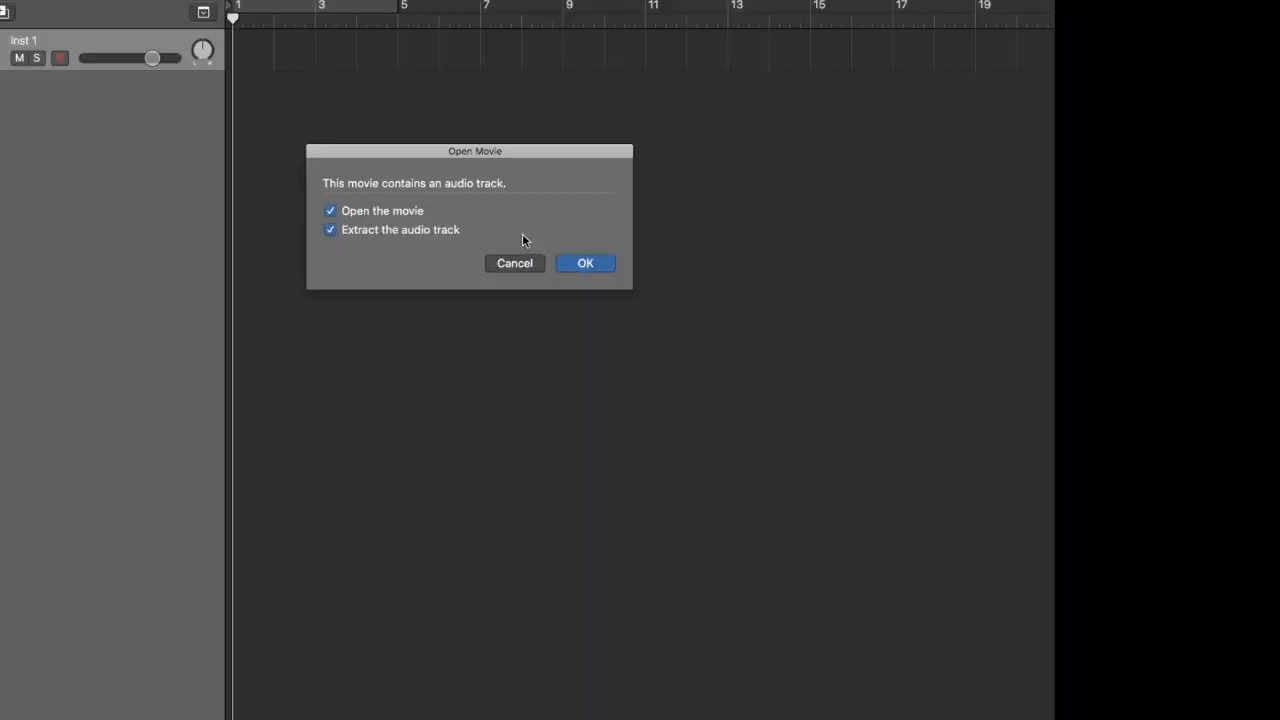
pyautogui.click(585, 263)
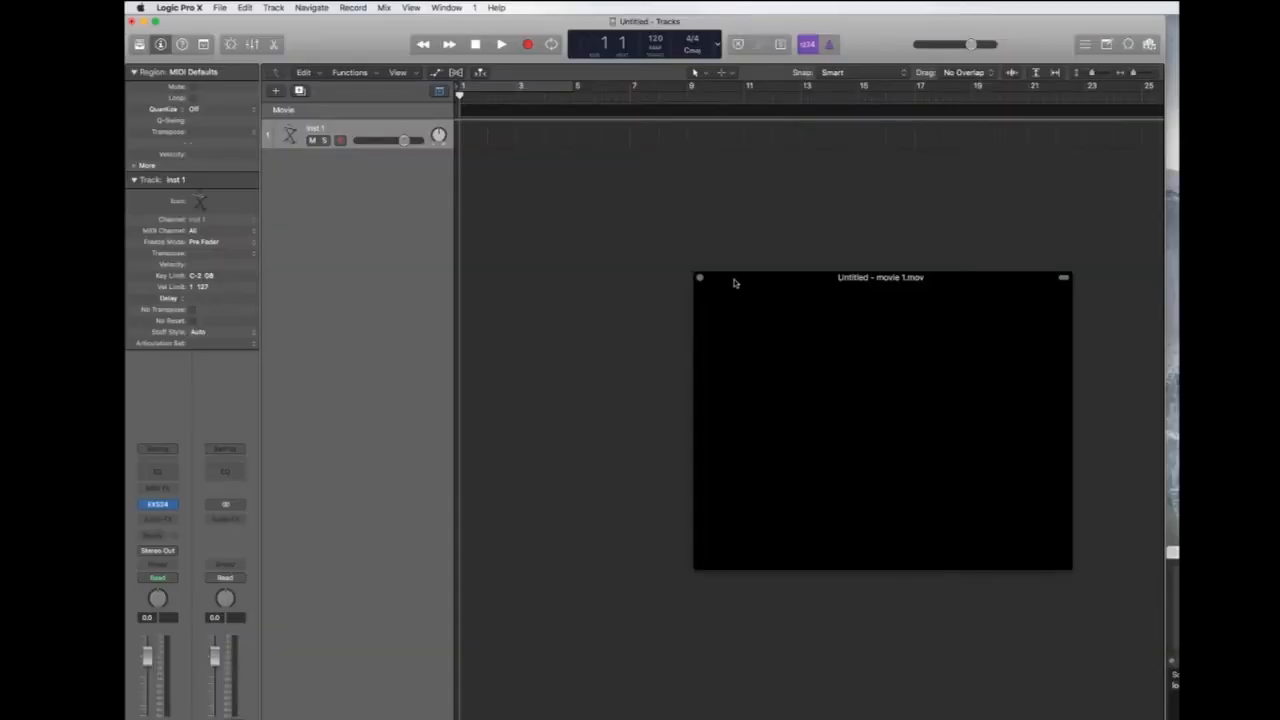
pyautogui.moveTo(880, 277); pyautogui.dragTo(757, 223)
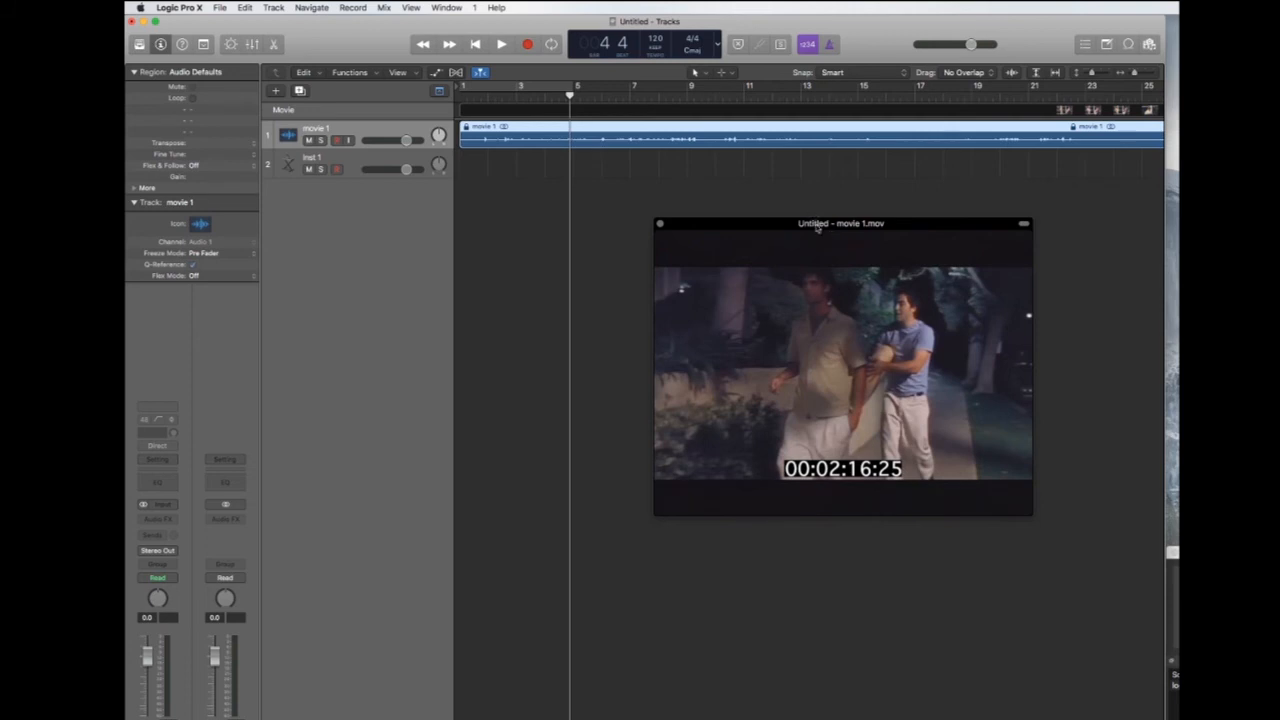
pyautogui.moveTo(840, 223); pyautogui.dragTo(915, 192)
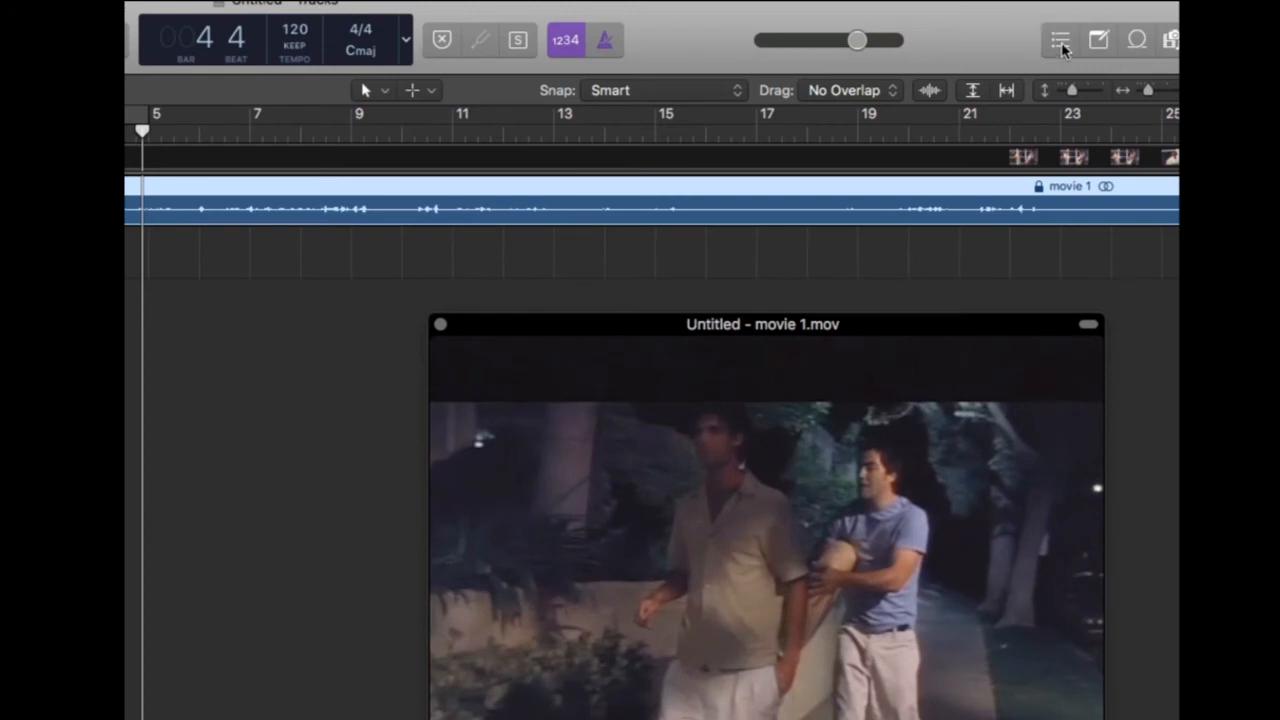
# Step: Open the List Editors and show the Tempo list with its 120 event at bar one
pyautogui.click(1060, 40)
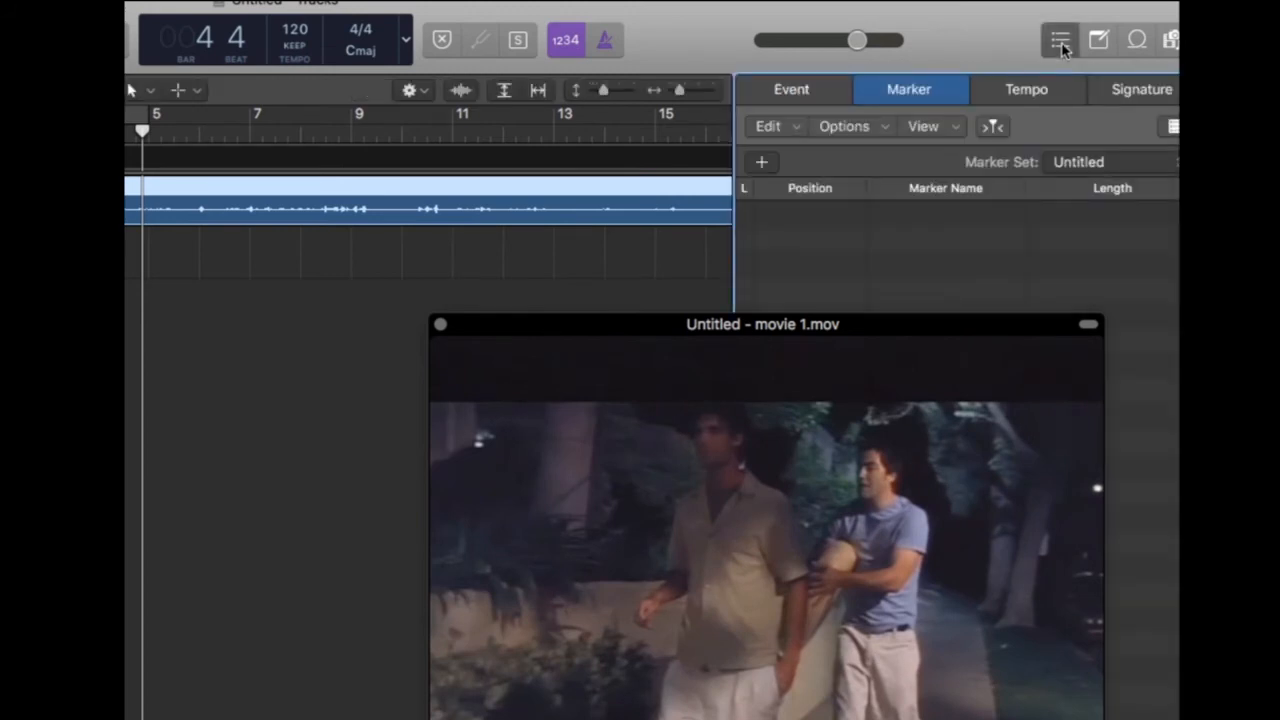
pyautogui.click(440, 324)
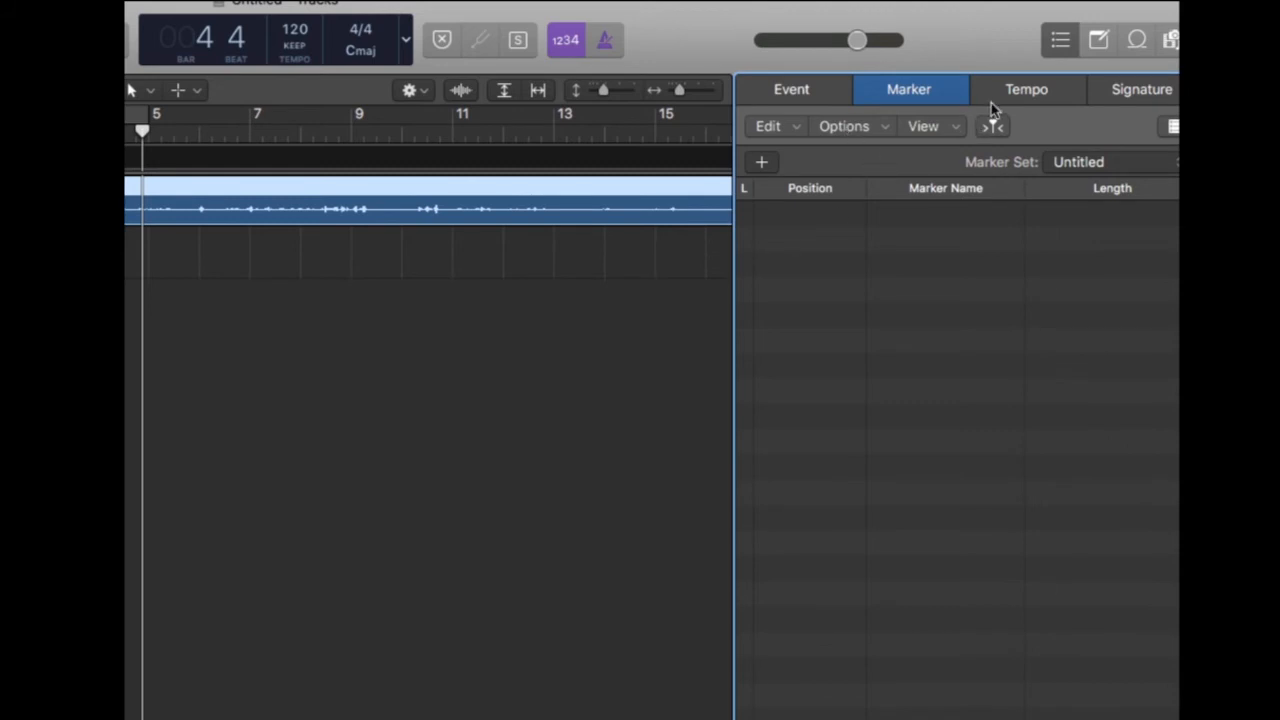
pyautogui.moveTo(1019, 99)
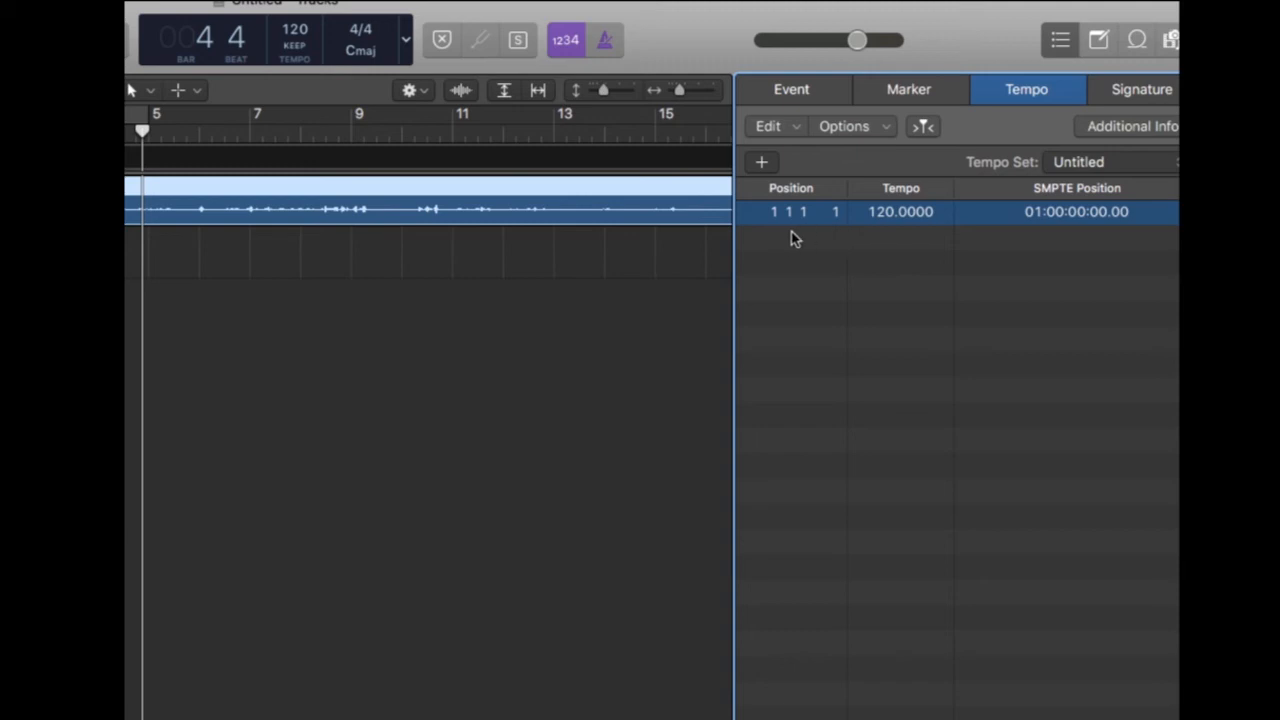
pyautogui.moveTo(785, 238)
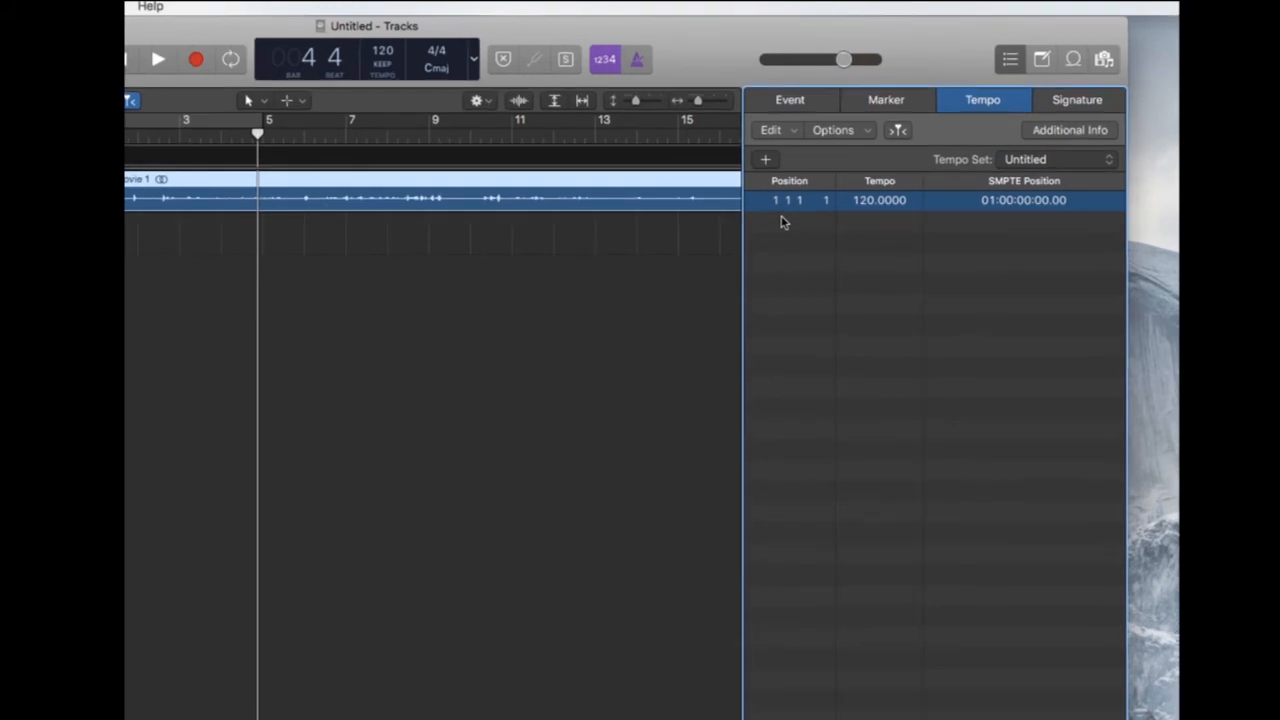
pyautogui.moveTo(505, 278)
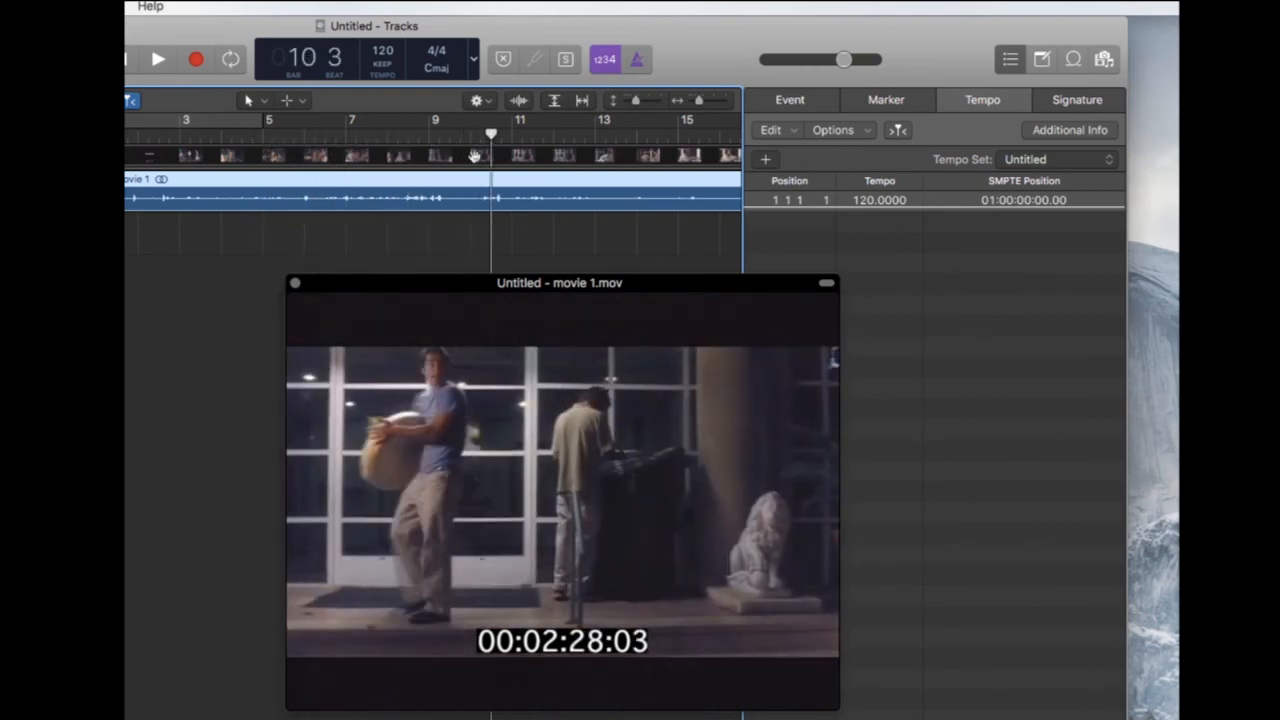
# Step: Scrub to frame 00:02:28:03, add a tempo event at bar 10 beat 3, and edit its SMPTE position
pyautogui.moveTo(558, 282); pyautogui.dragTo(463, 258)
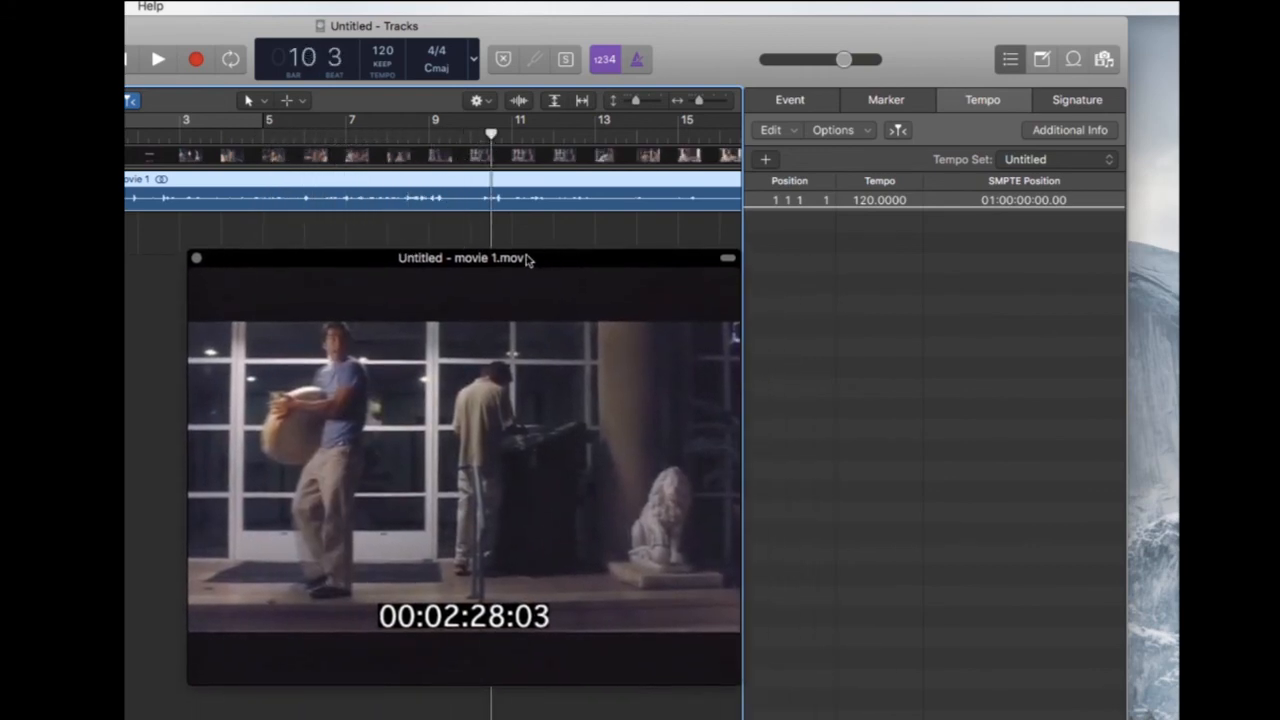
pyautogui.moveTo(463, 258); pyautogui.dragTo(766, 292)
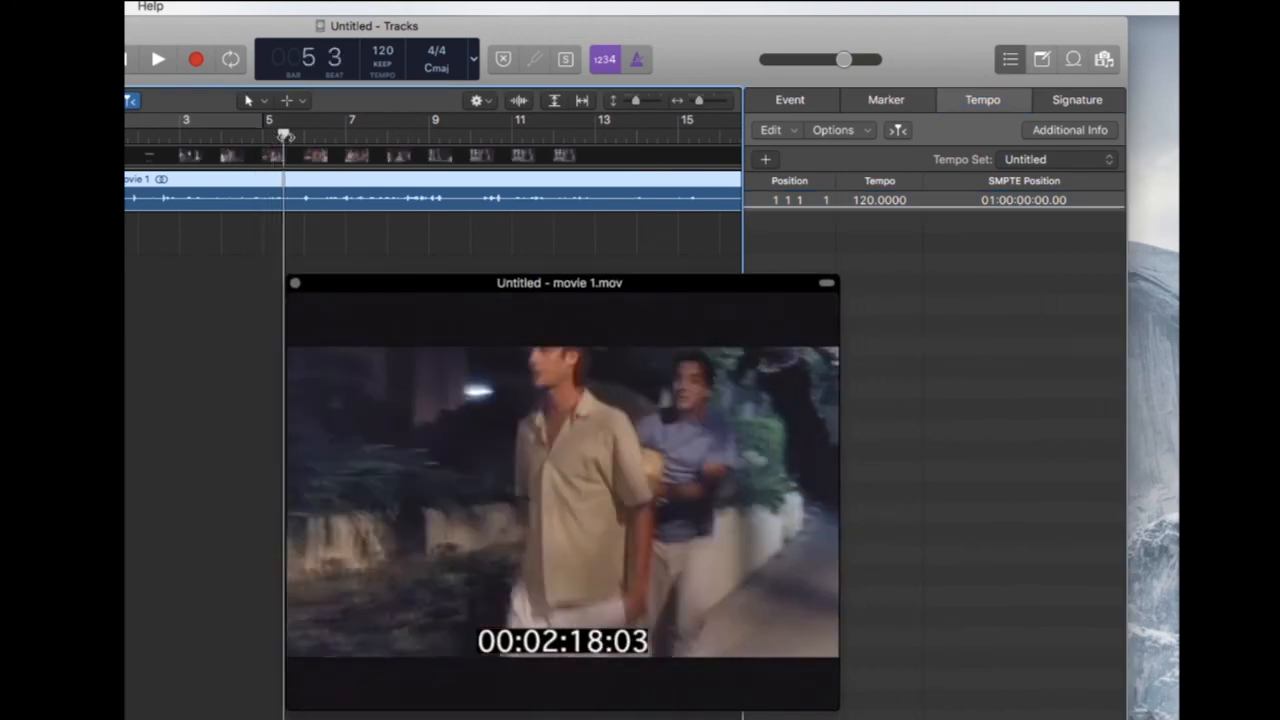
pyautogui.moveTo(285, 135); pyautogui.dragTo(480, 135)
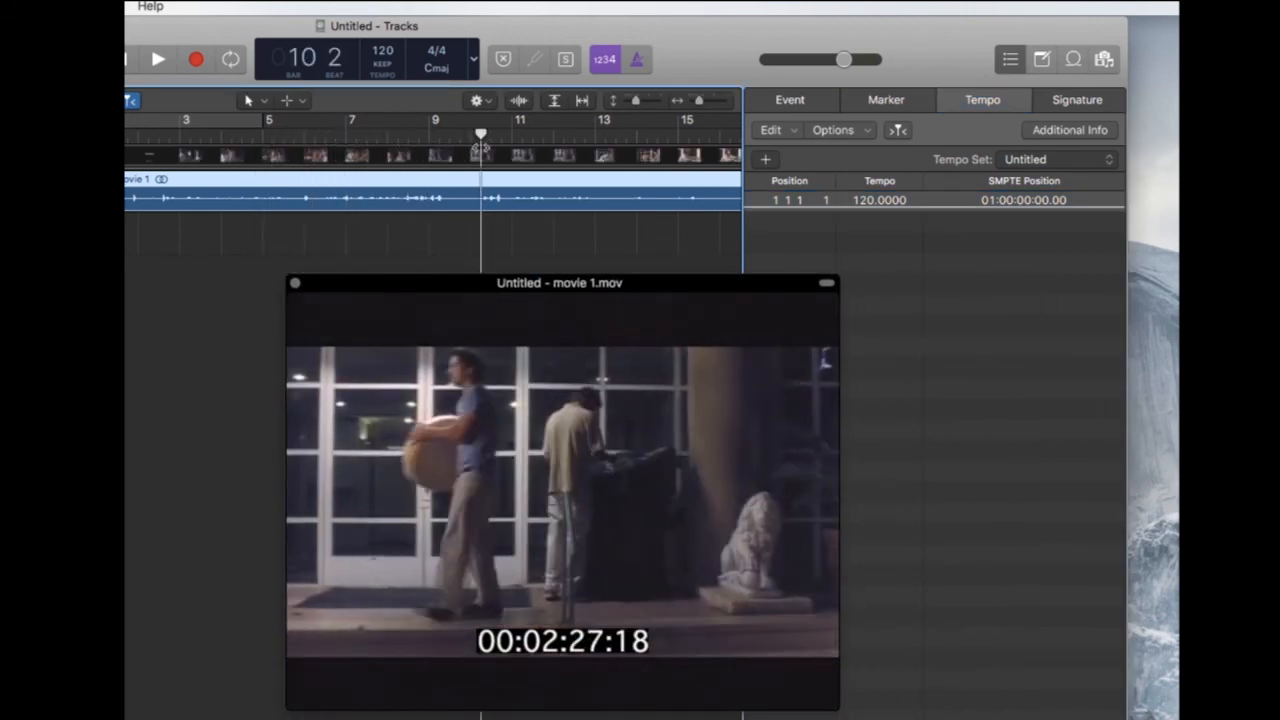
pyautogui.moveTo(559, 282); pyautogui.dragTo(461, 257)
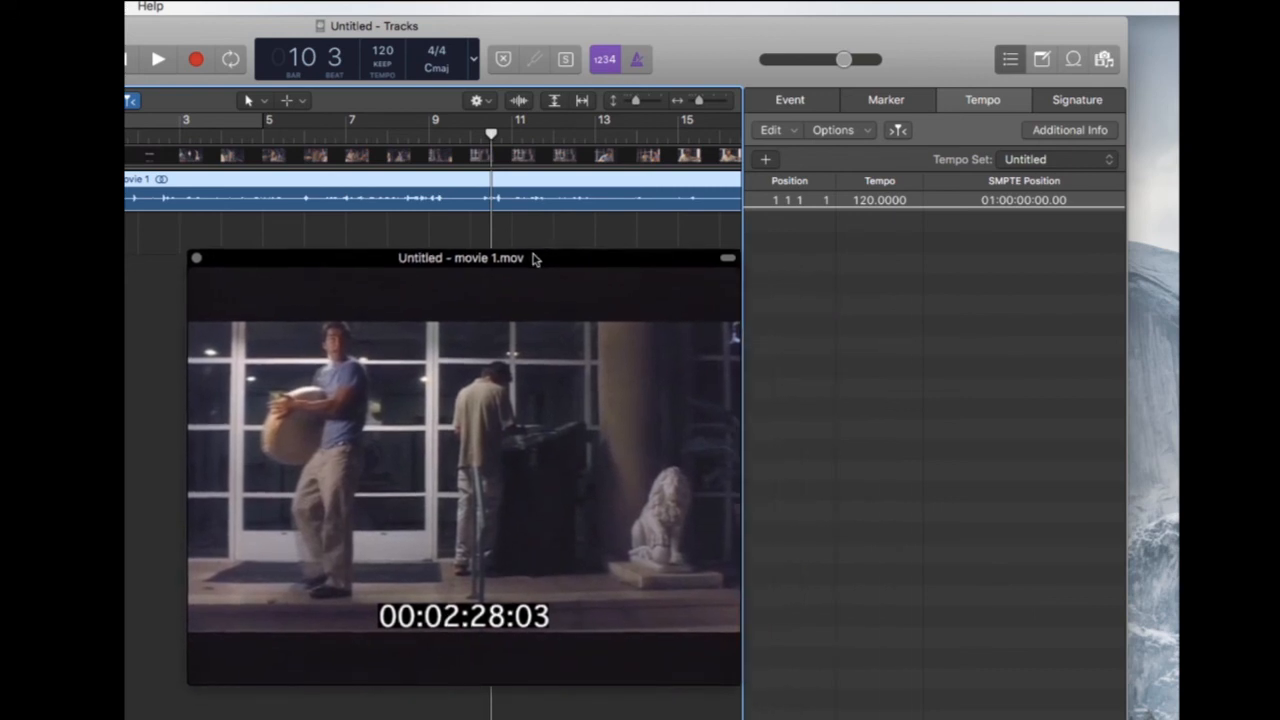
pyautogui.click(765, 159)
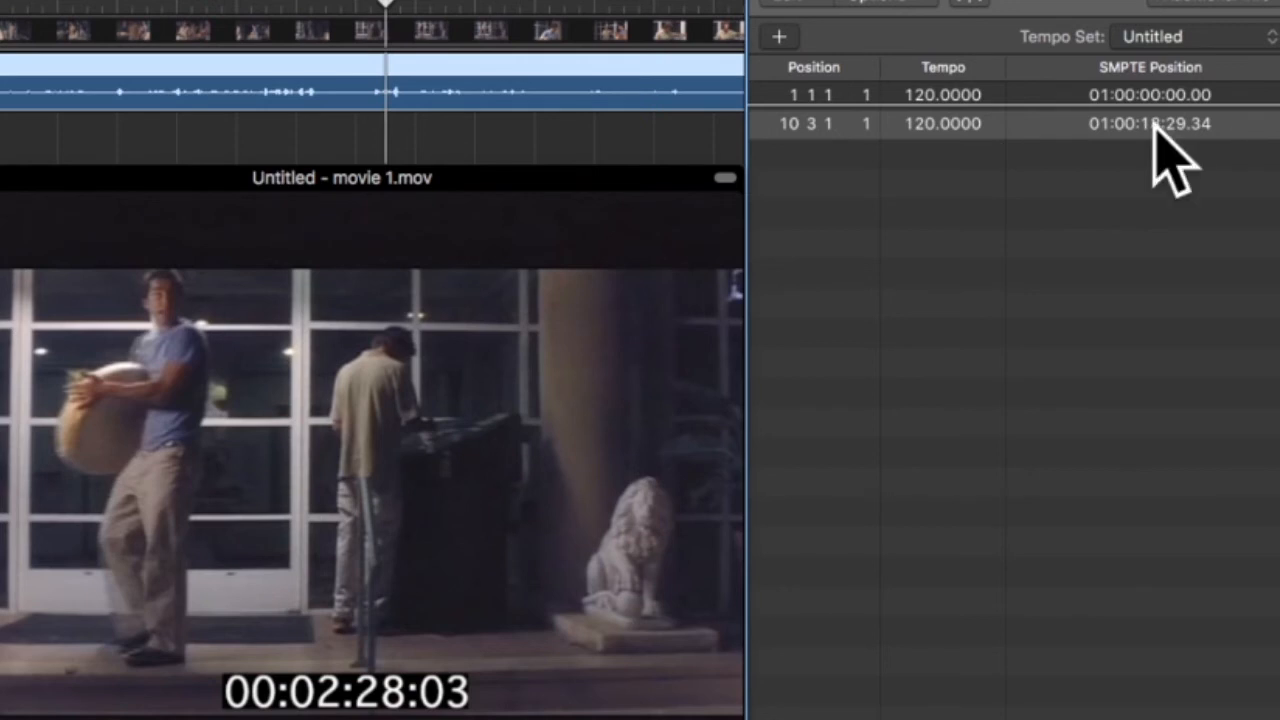
pyautogui.doubleClick(1150, 123)
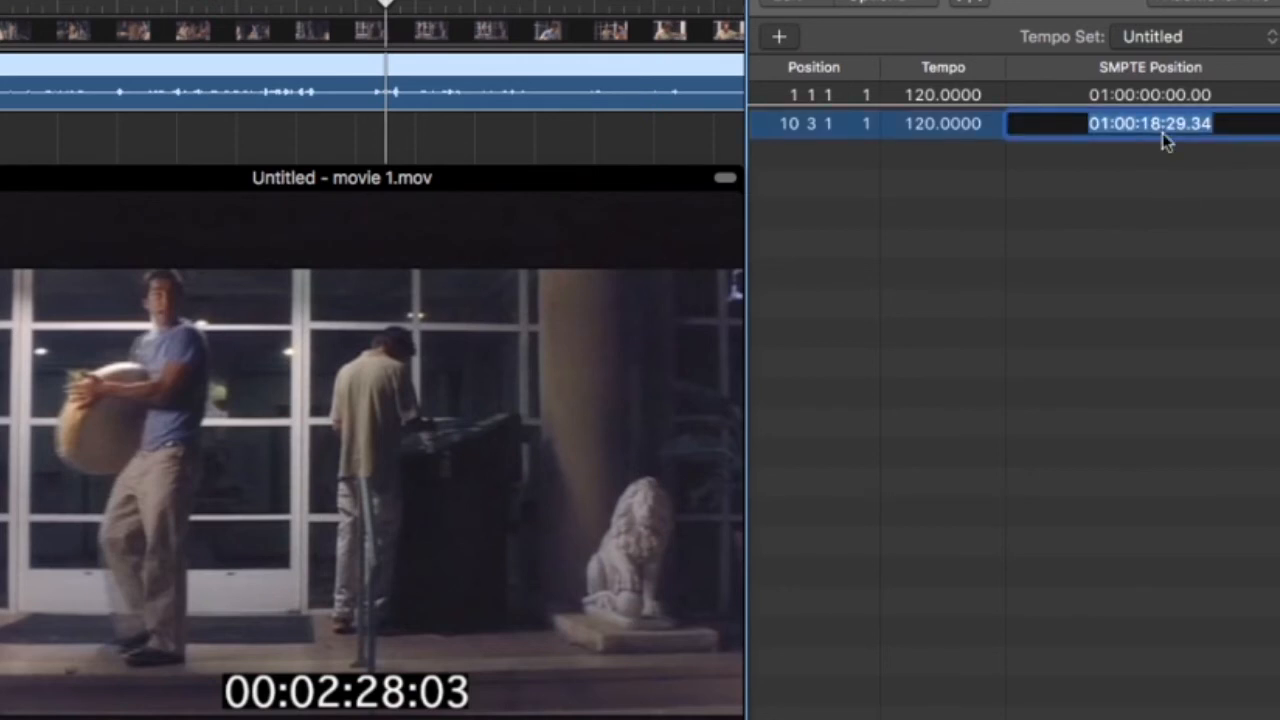